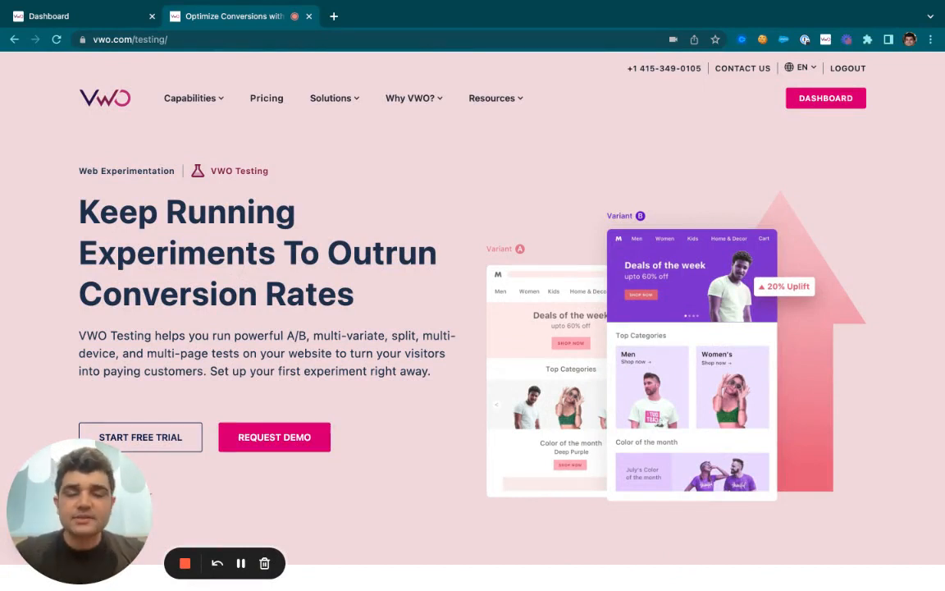
mouse_move(287, 128)
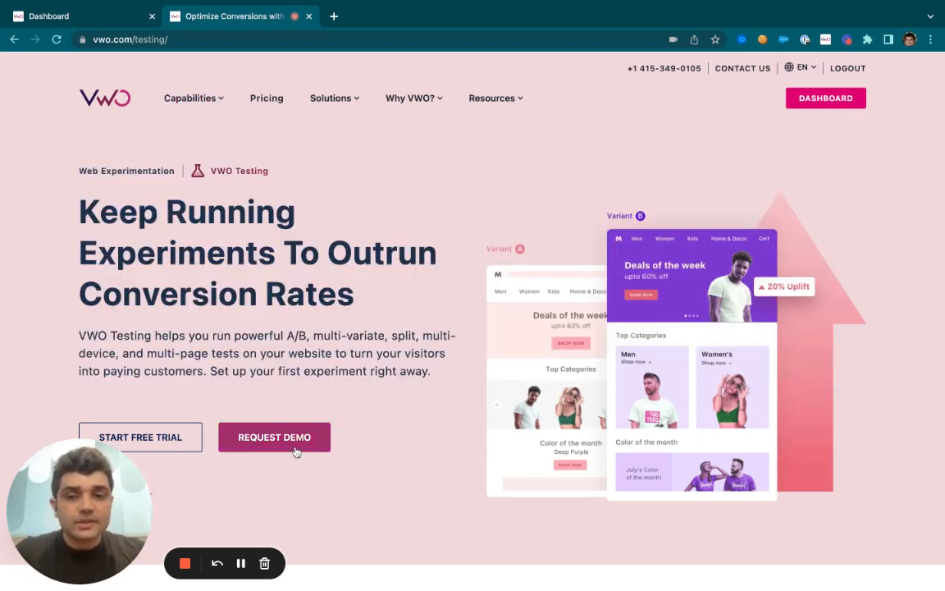
Check the app dashboard's list of test types, then bring the Visual Editor section back into view
scroll(down, 3)
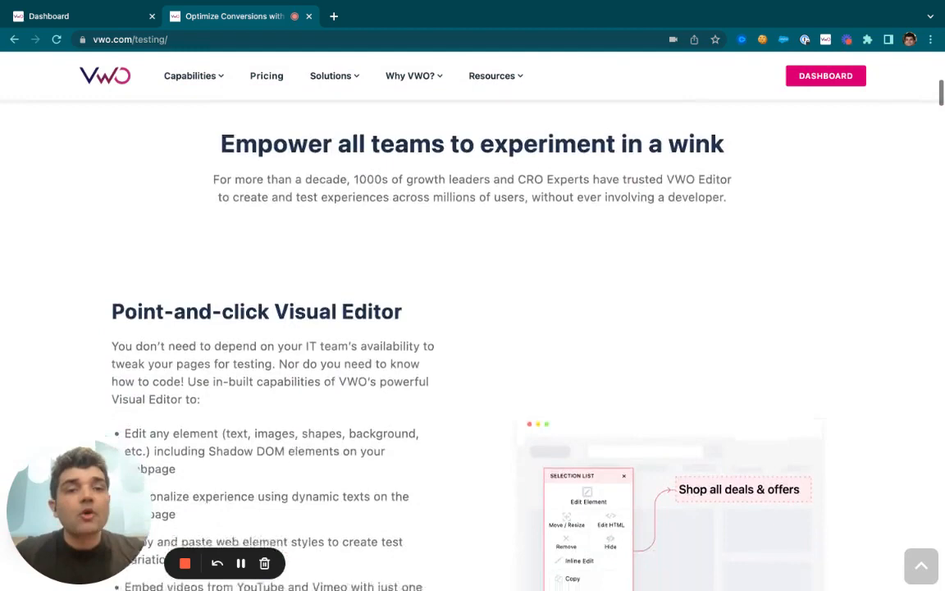
scroll(down, 3)
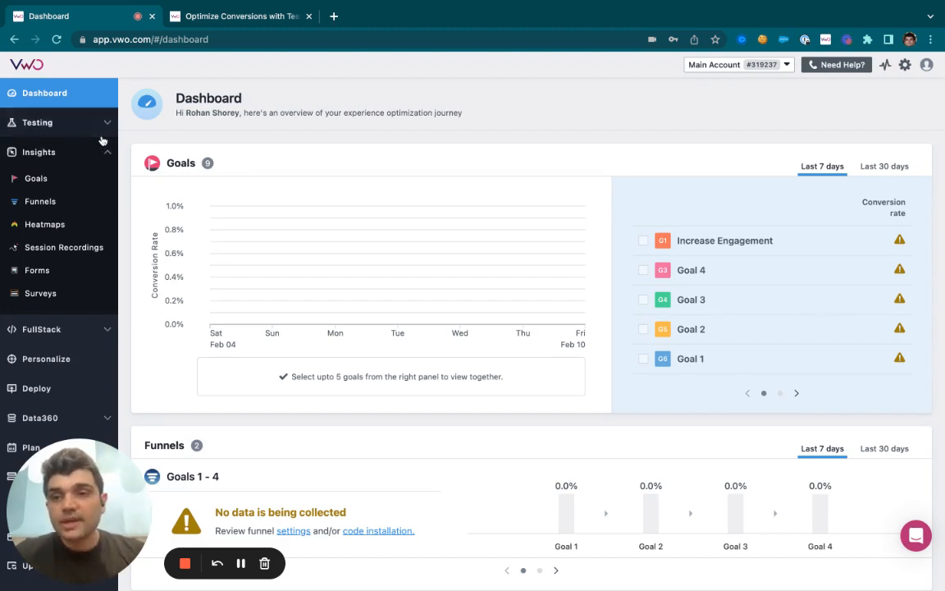
click(36, 121)
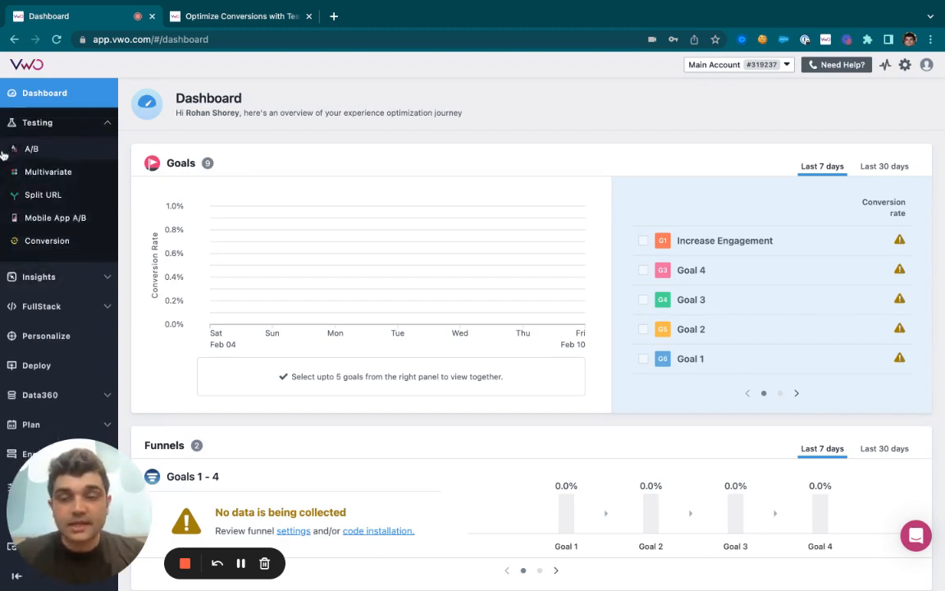
mouse_move(318, 244)
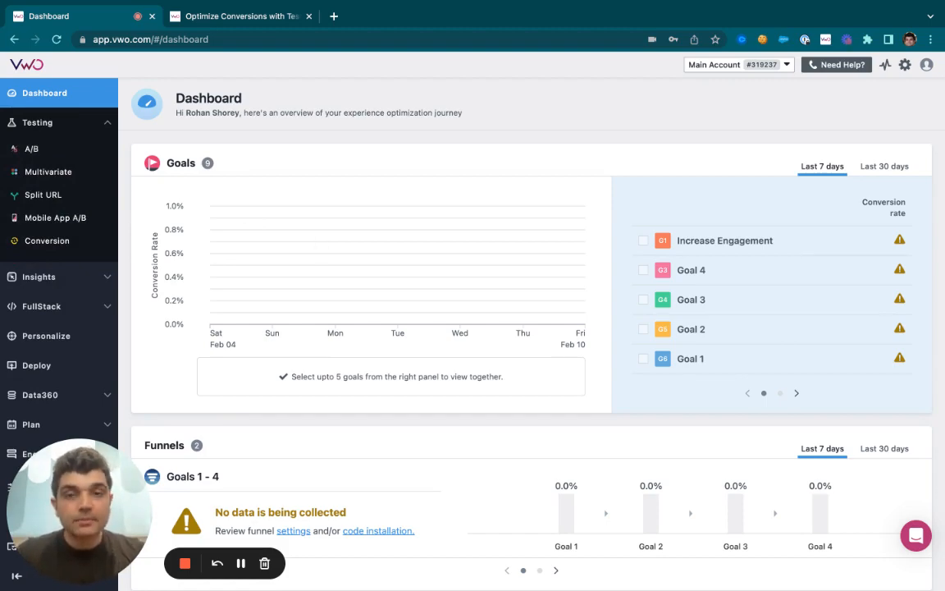
click(238, 17)
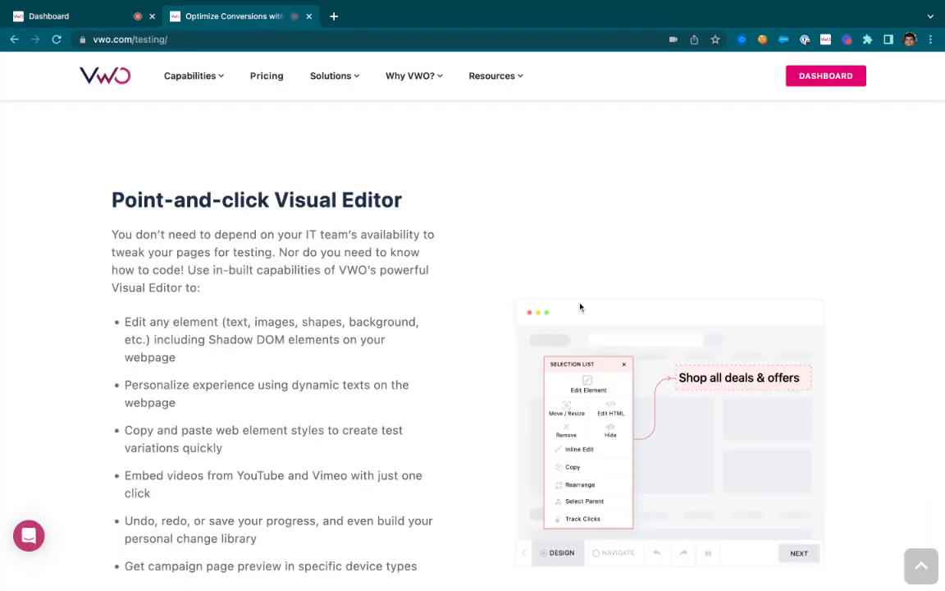
Review the remaining Testing features and switch to the VWO app's Personalize campaigns
scroll(down, 3)
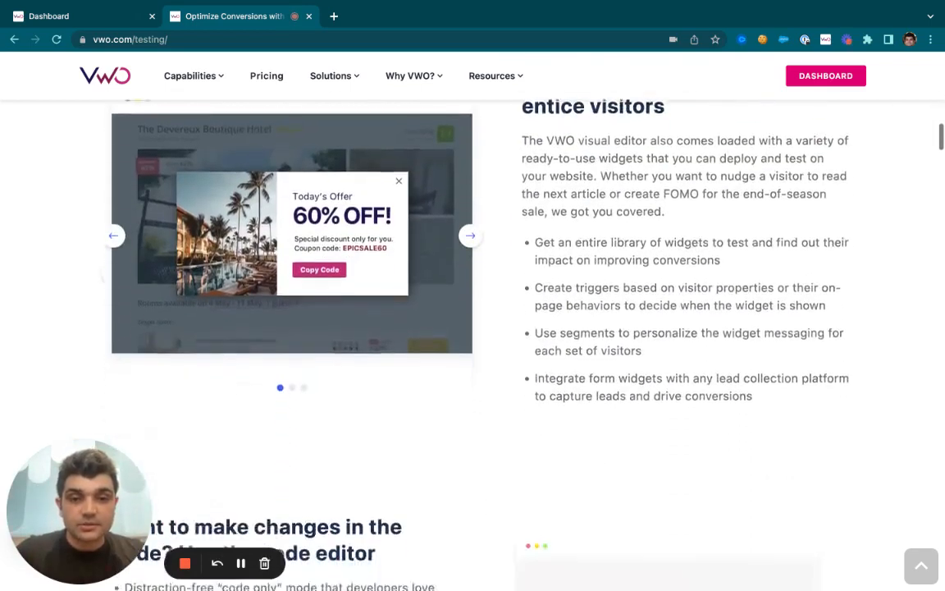
scroll(down, 3)
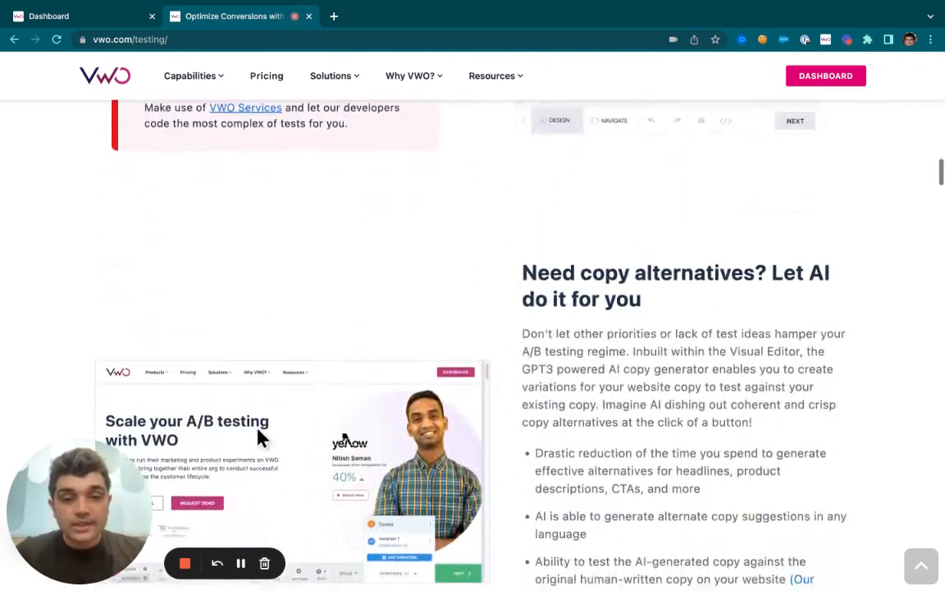
scroll(down, 3)
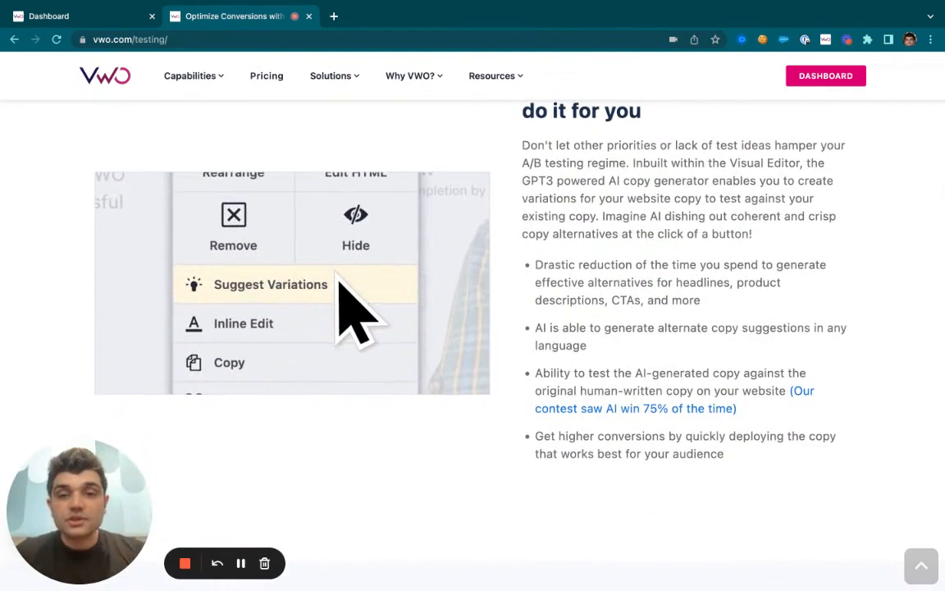
click(271, 284)
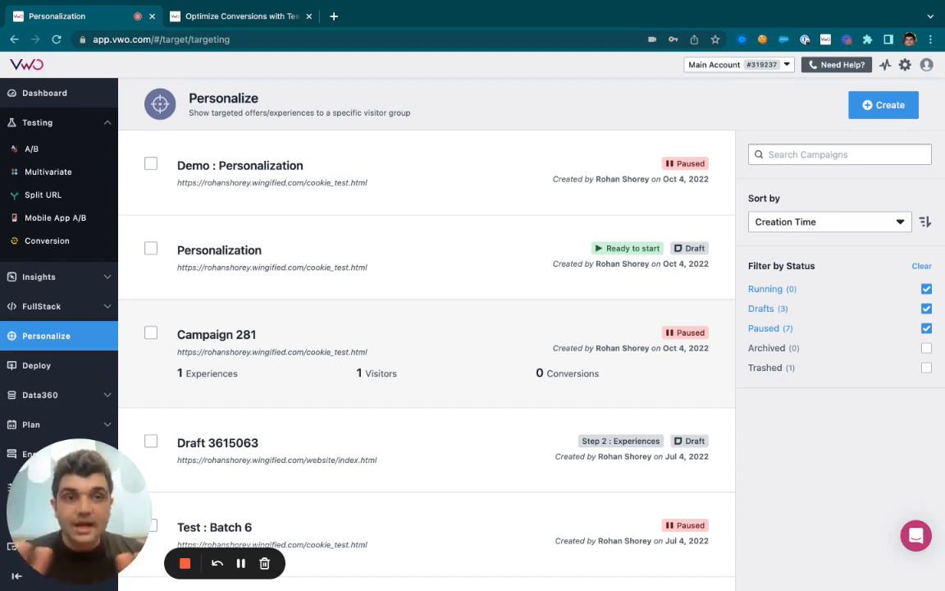
mouse_move(271, 336)
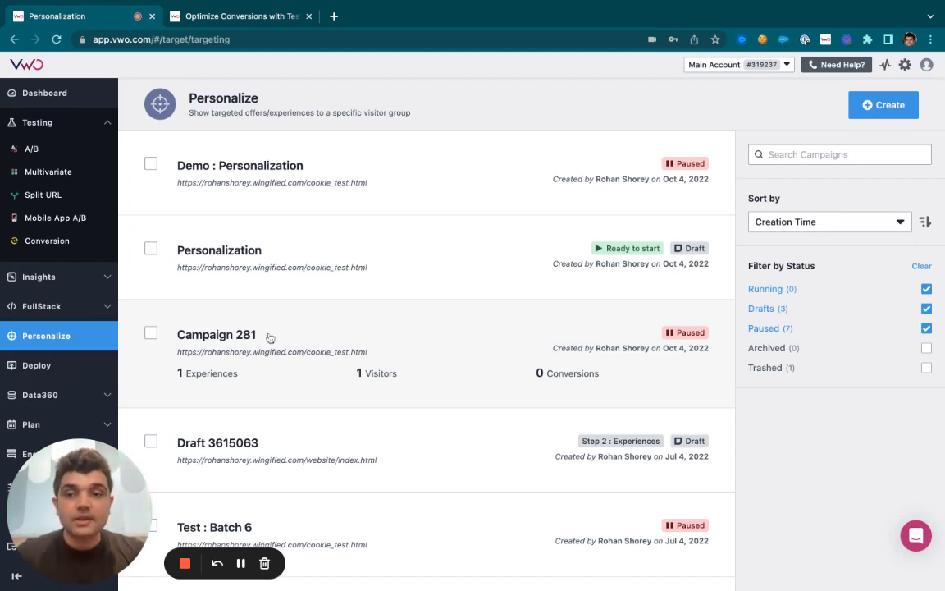
View Campaign 281's summary and the Deploy experiences list, then return to the Testing page
click(217, 335)
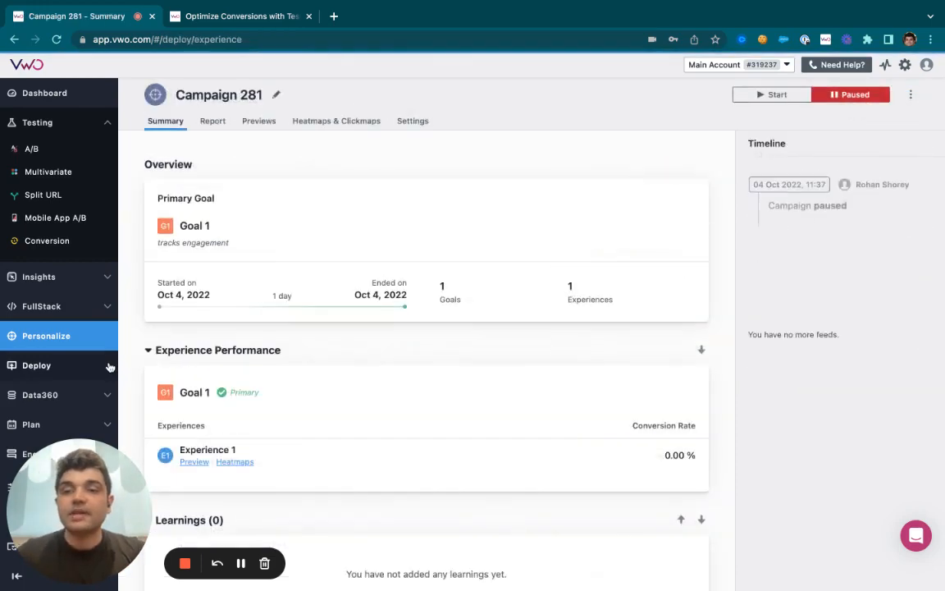
click(36, 364)
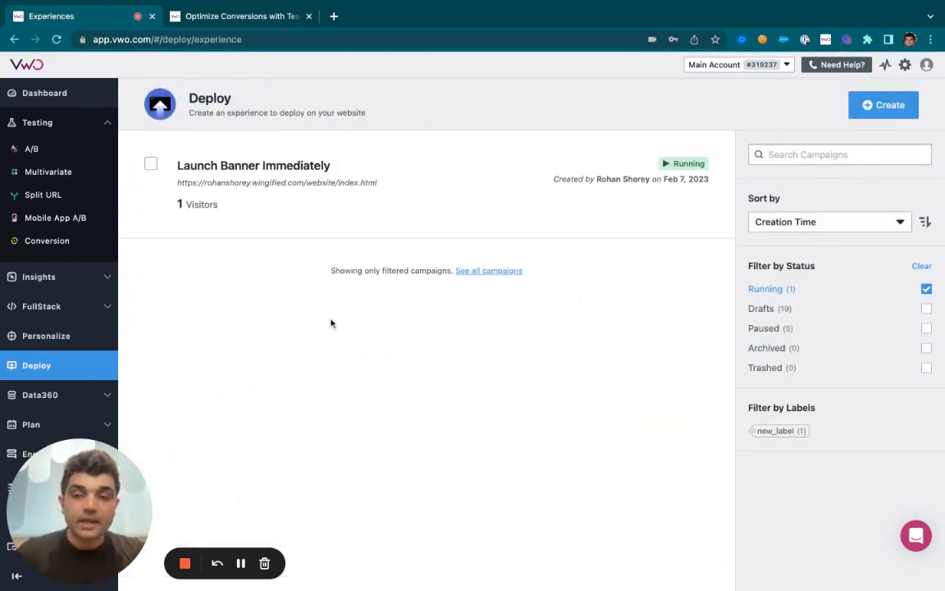
click(238, 17)
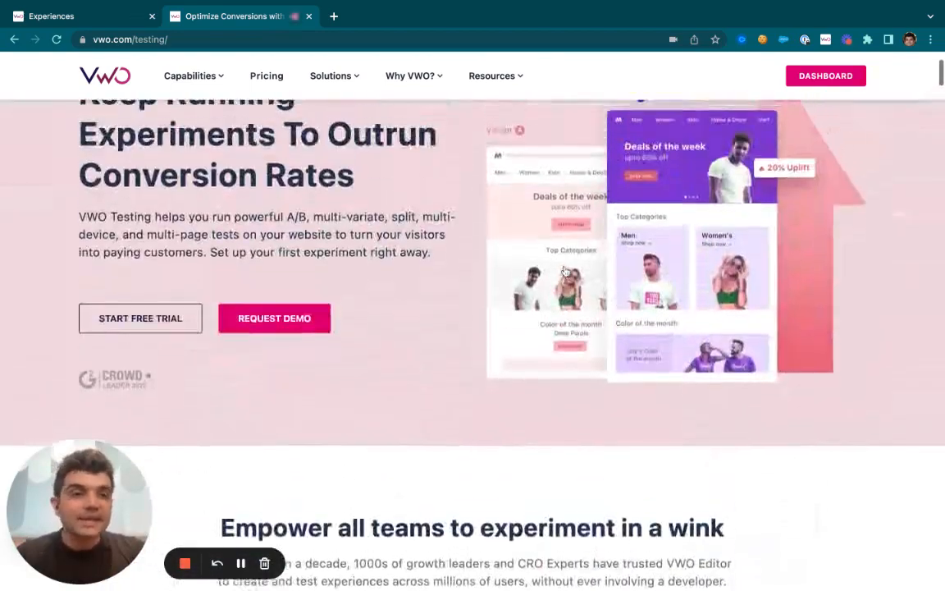
scroll(up, 3)
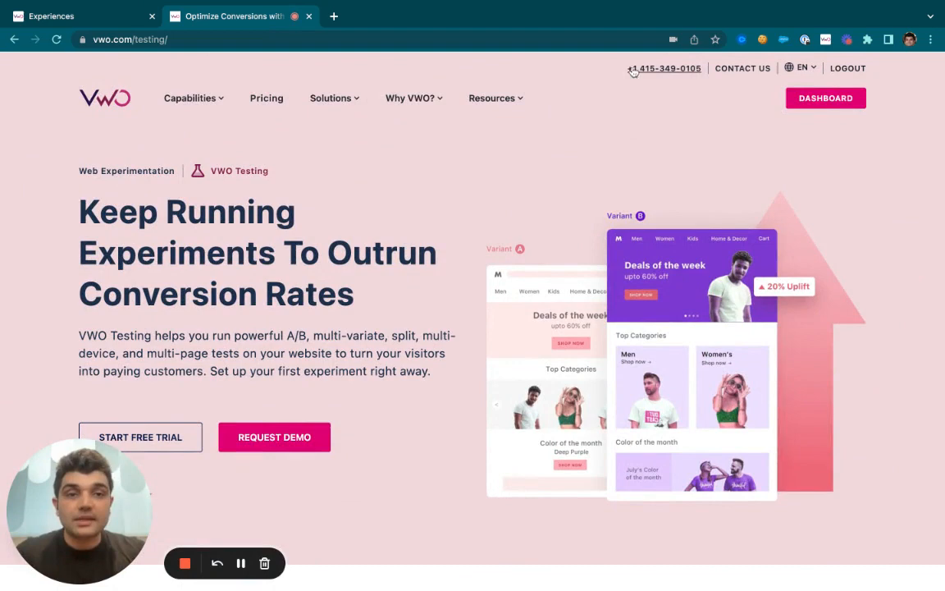
mouse_move(681, 151)
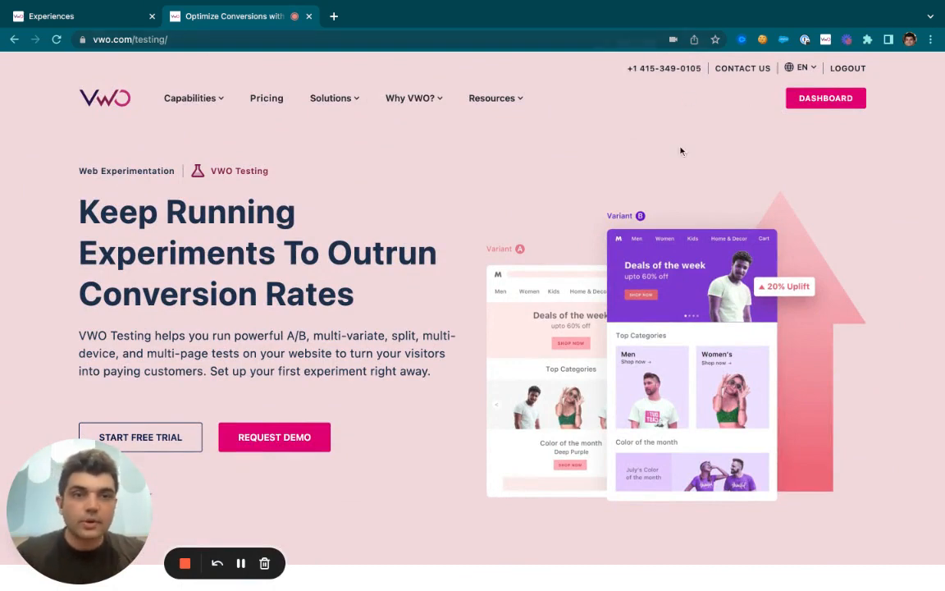
scroll(down, 3)
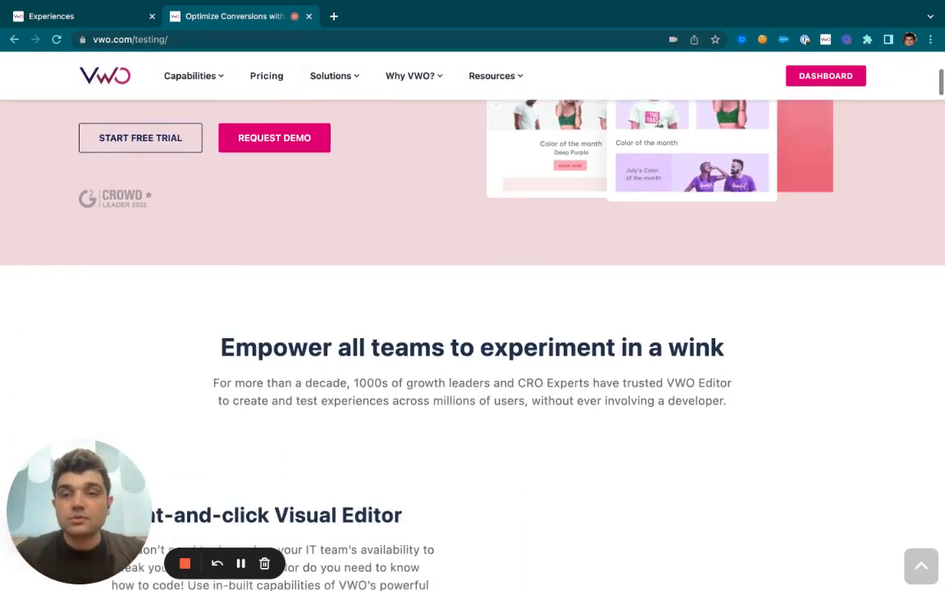
scroll(up, 3)
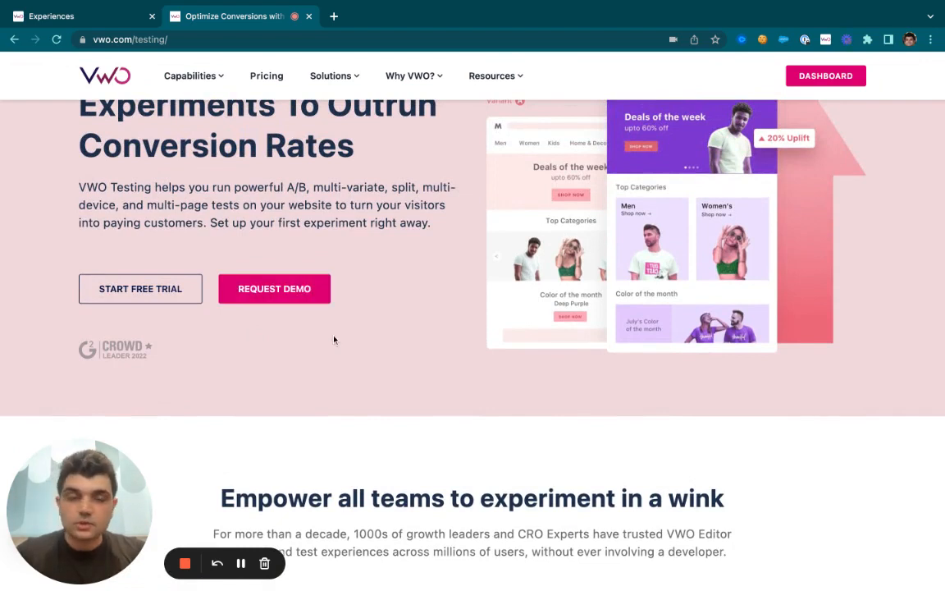